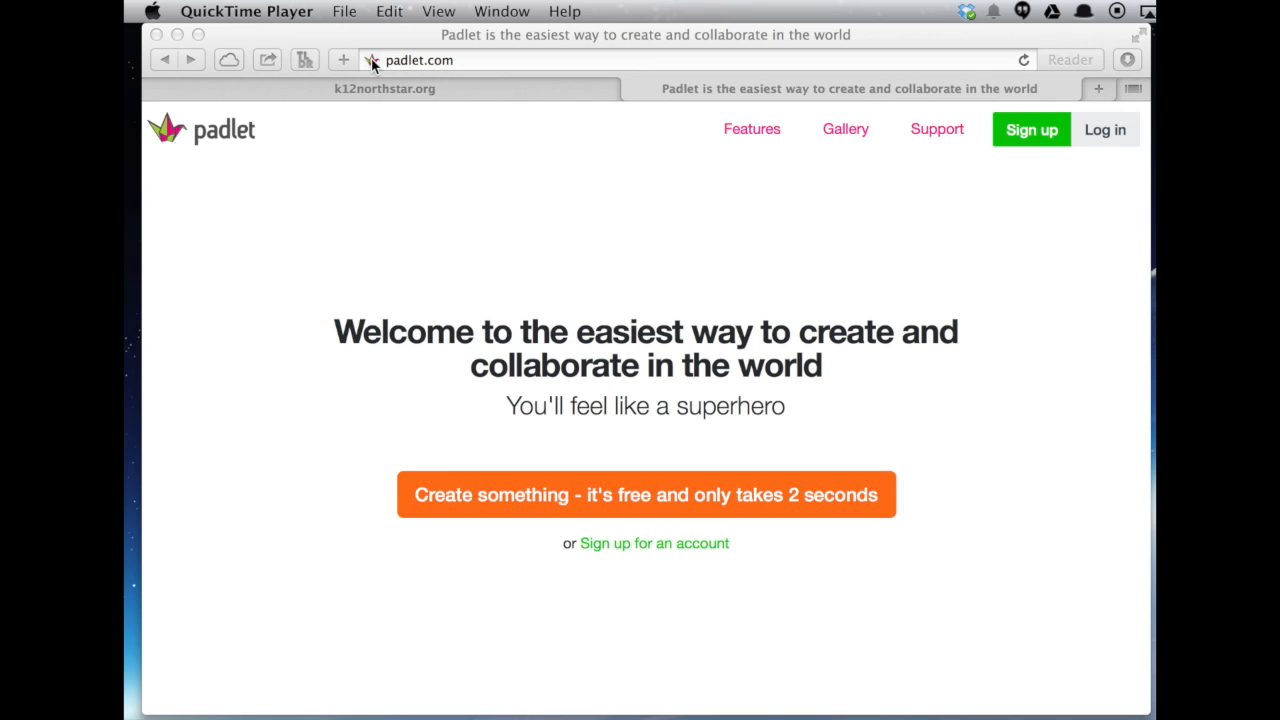
mouse_move(537, 443)
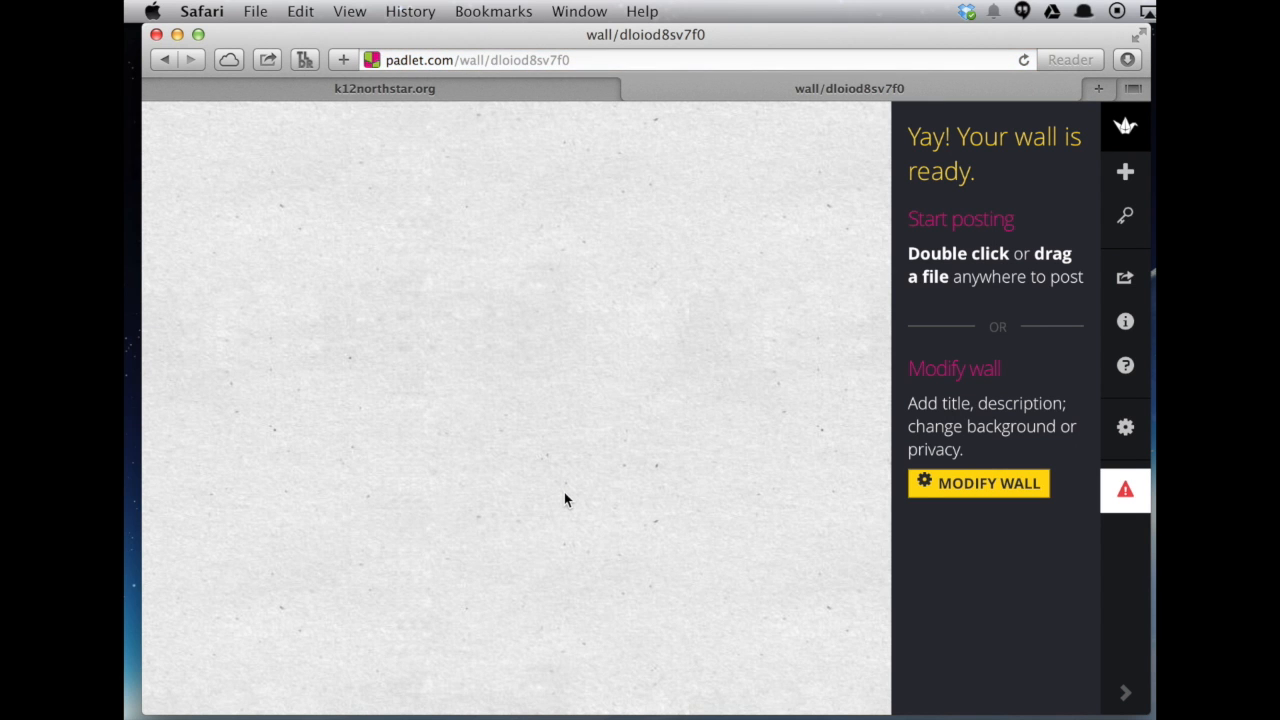
mouse_move(590, 488)
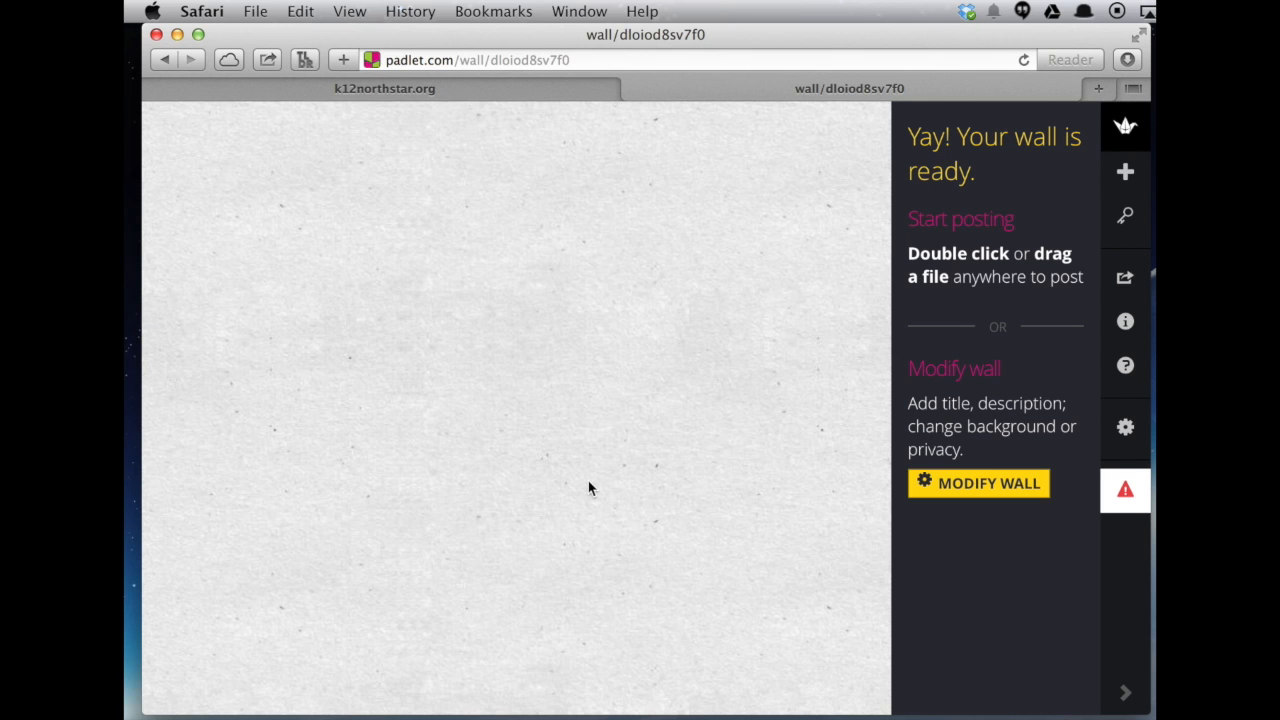
mouse_move(508, 253)
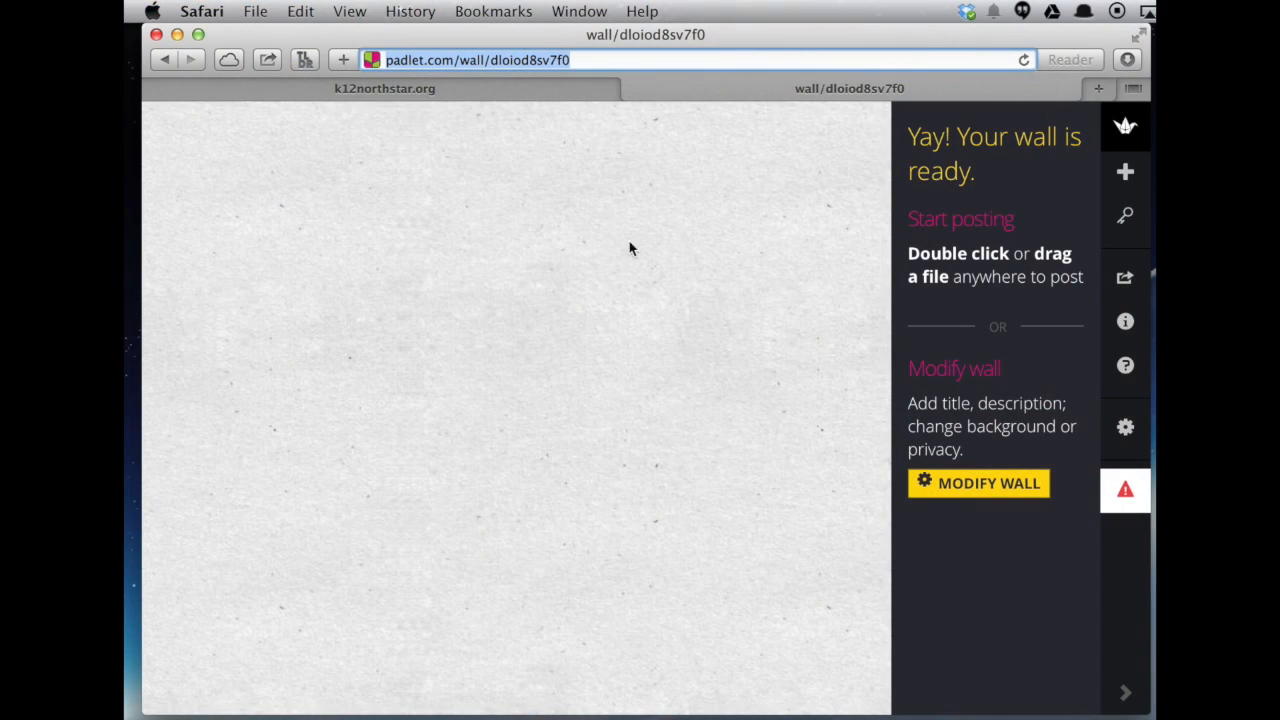
mouse_move(647, 310)
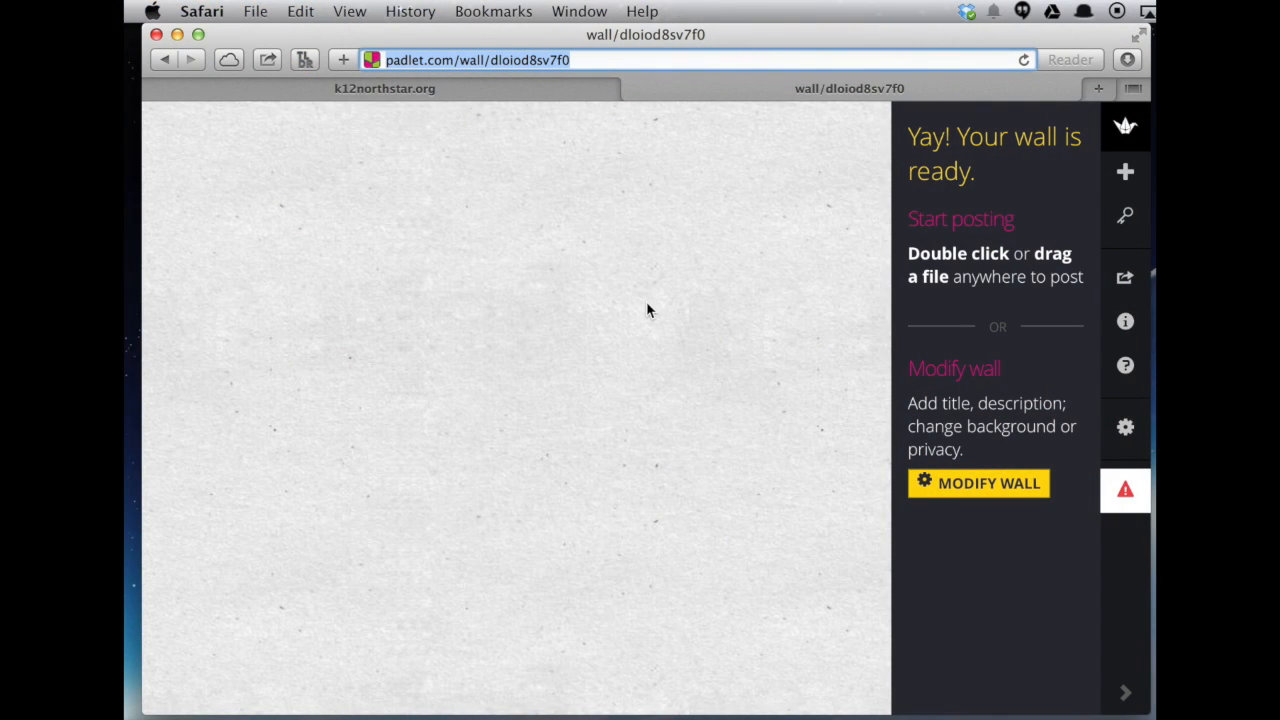
mouse_move(888, 333)
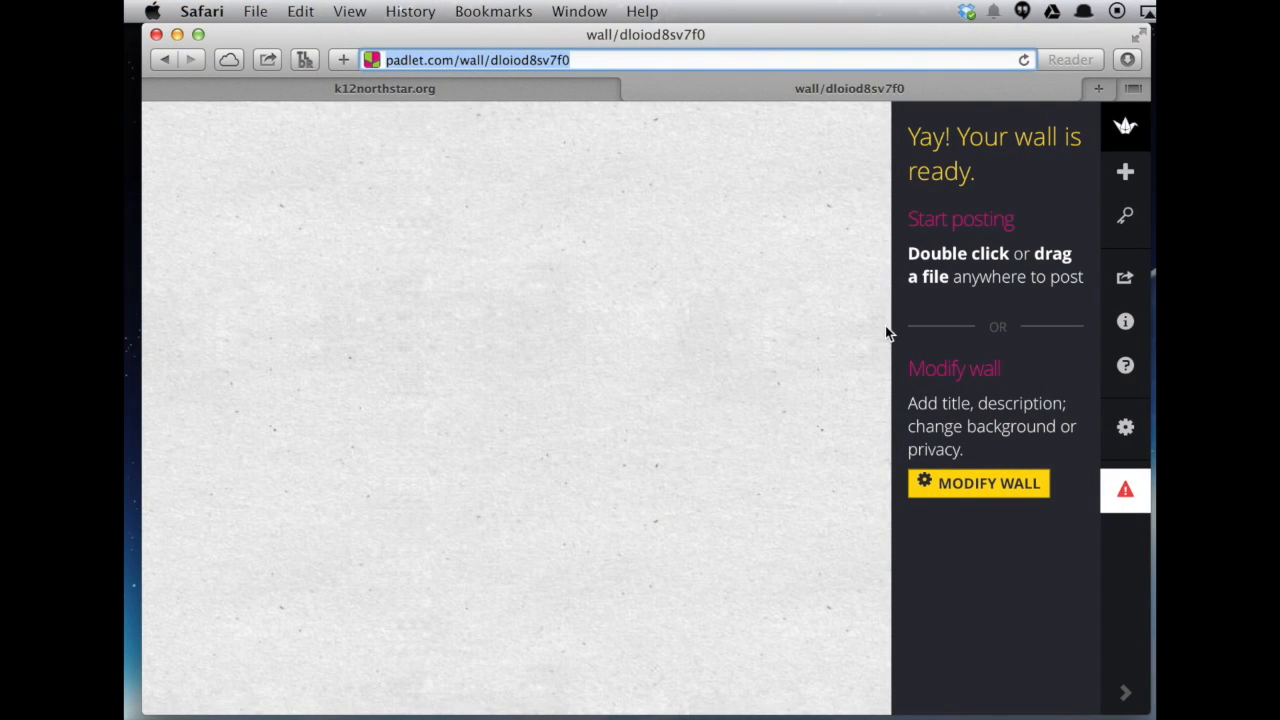
mouse_move(1028, 348)
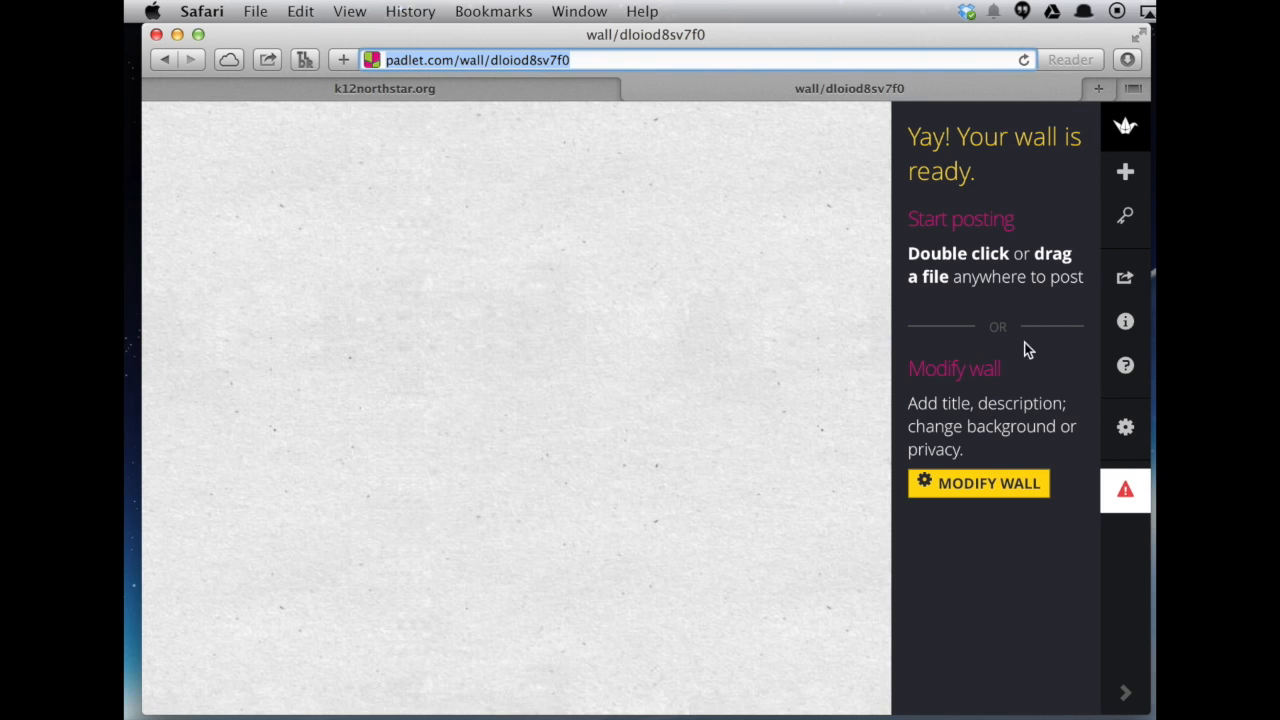
mouse_move(1076, 477)
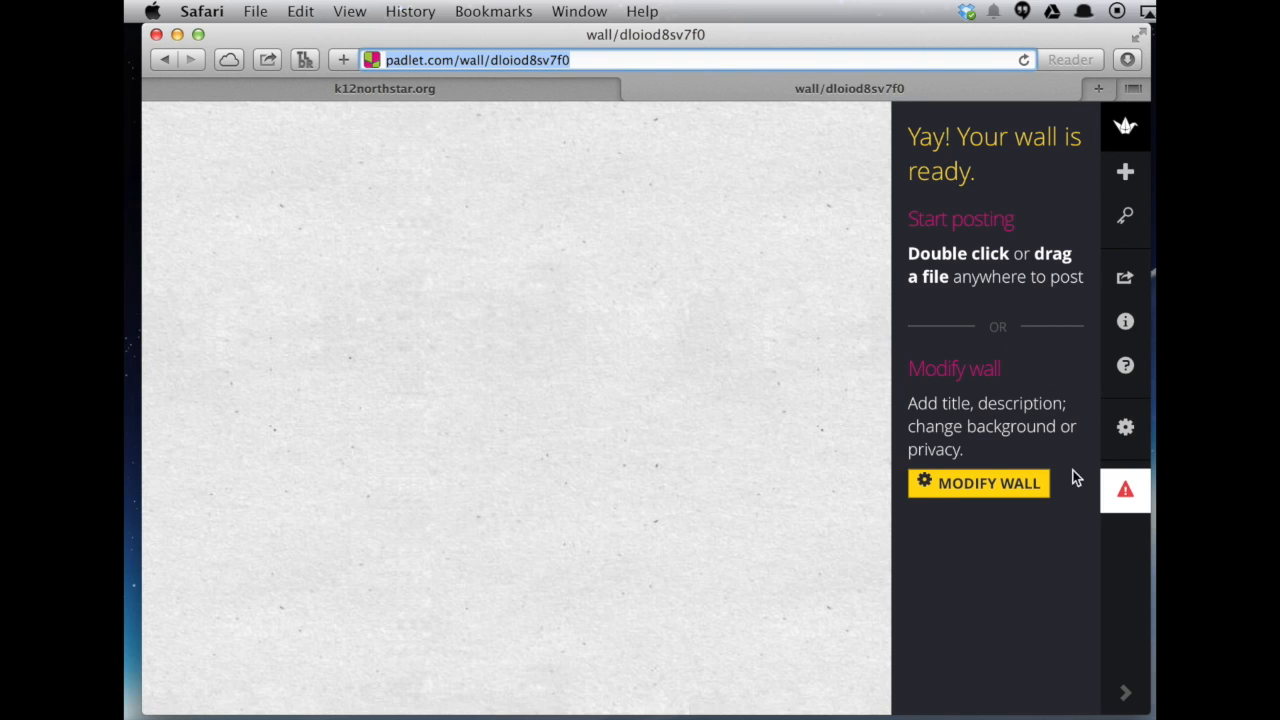
mouse_move(940, 373)
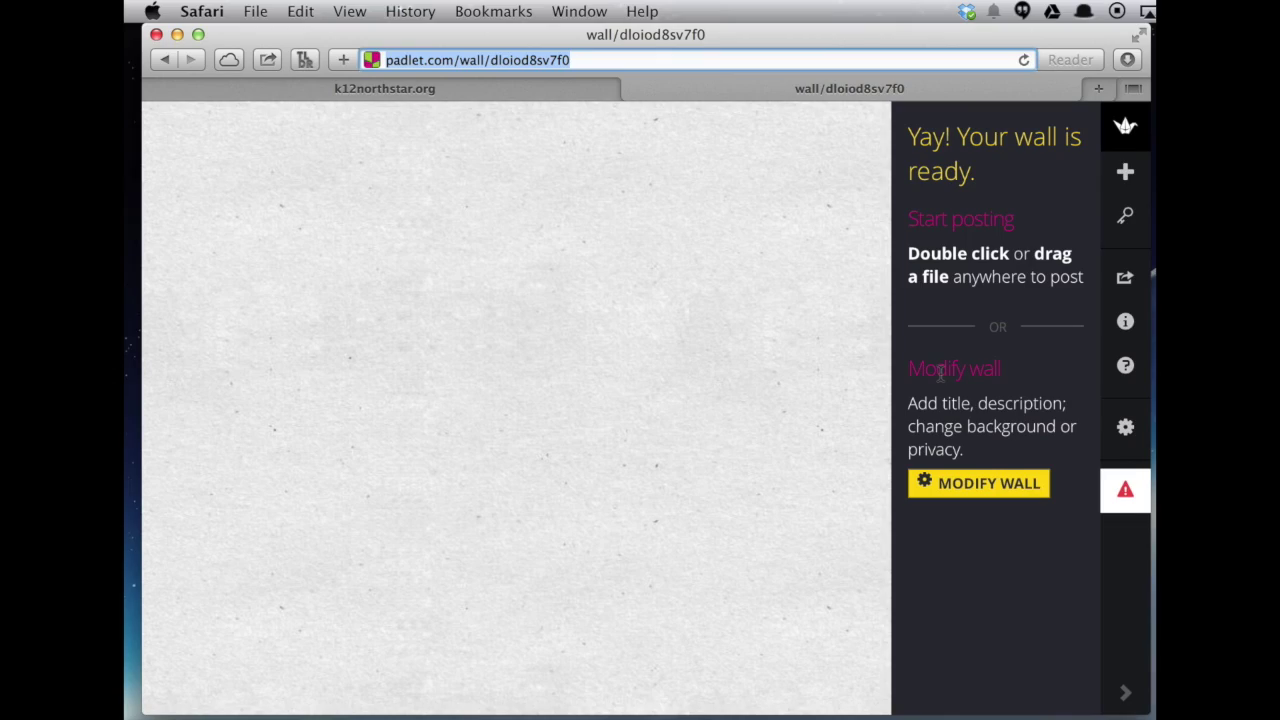
Create a post titled Niles reading 'Sometimes electrons are shared between atoms.'
double_click(310, 310)
text(Sometimes electrons are shared)
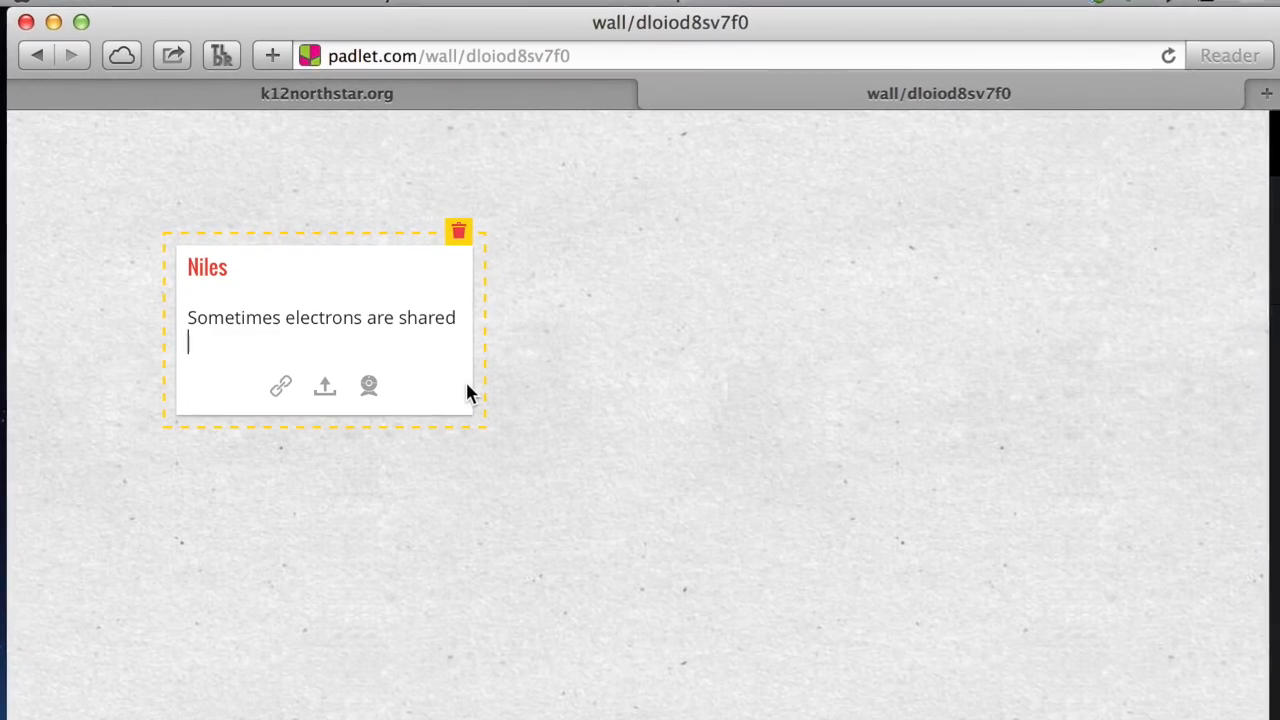
text(between atoms)
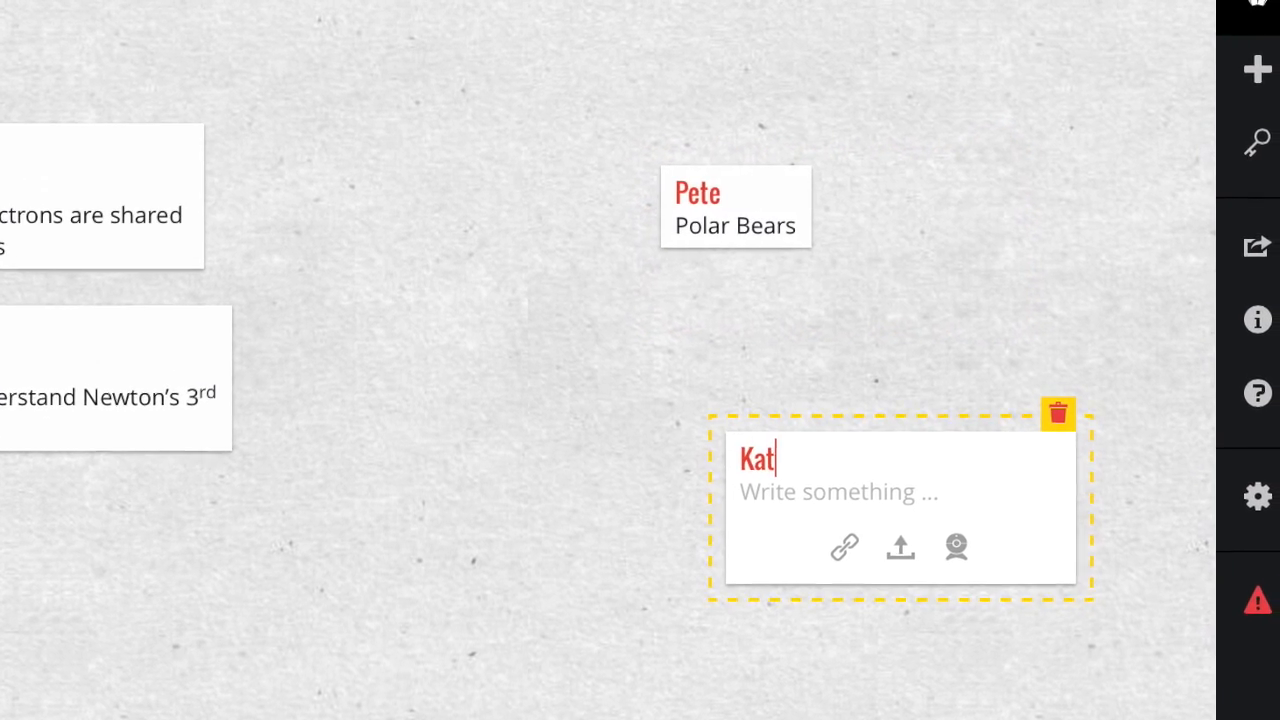
Add Kat's post reading 'Lynx' and Mary's post reading 'muskoxen'
text(Lynx)
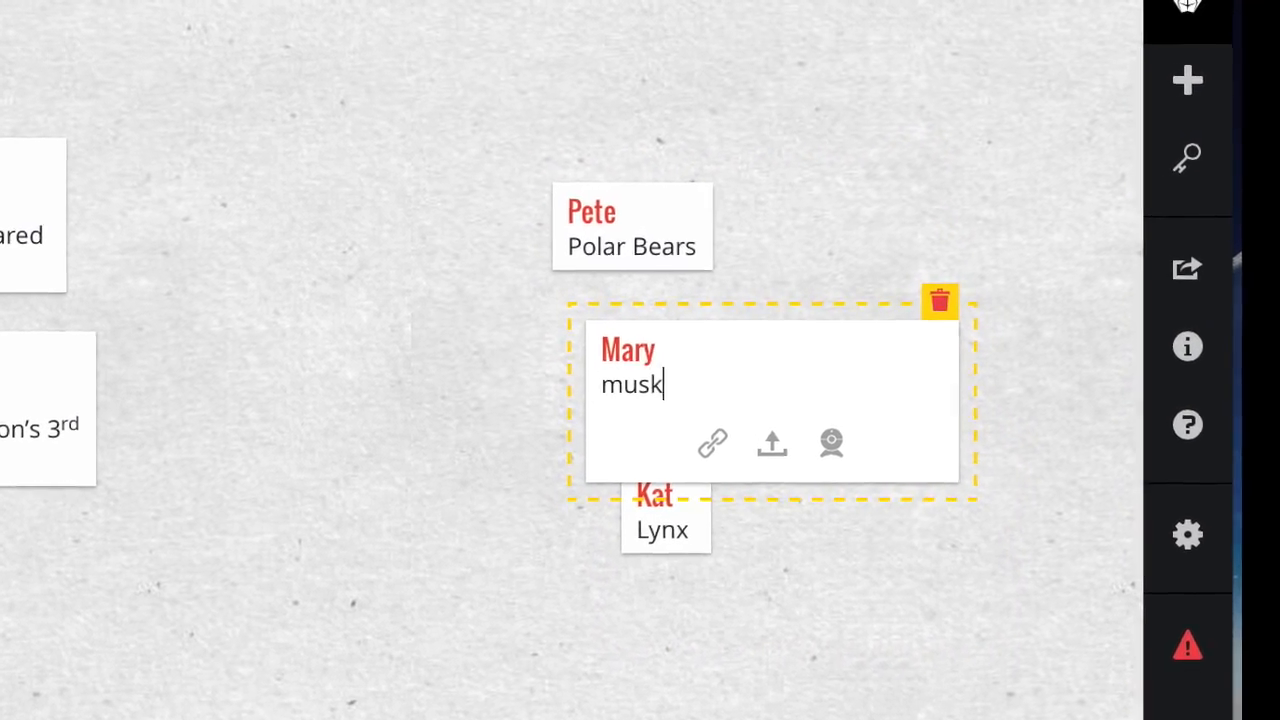
text(oxen)
text(ba)
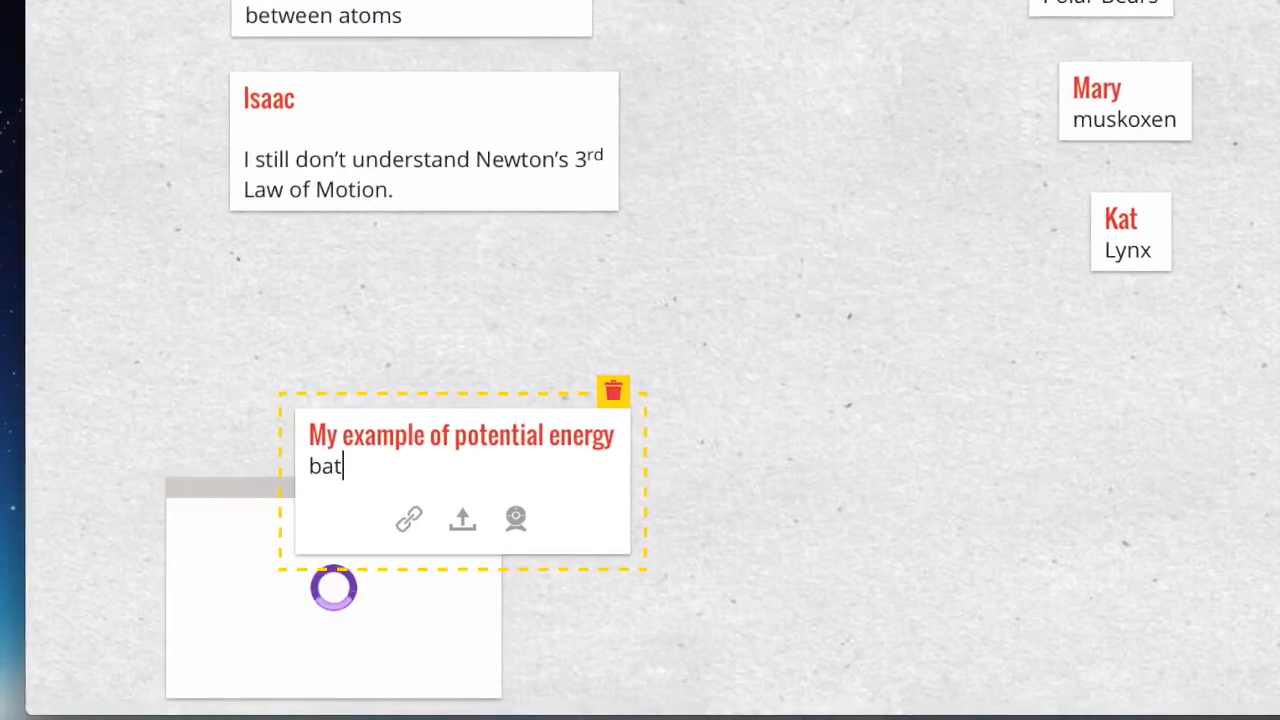
Finish the potential energy post with 'batteries' and start a post titled 'B'
text(teries)
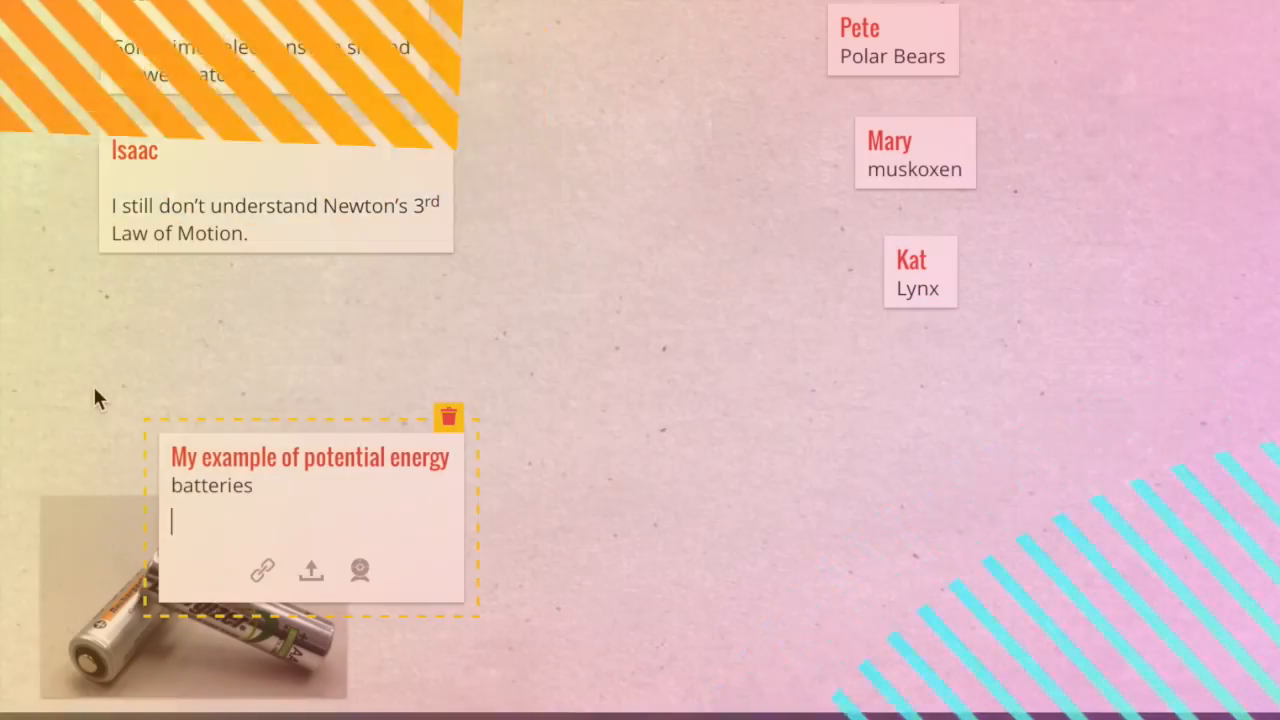
text(B)
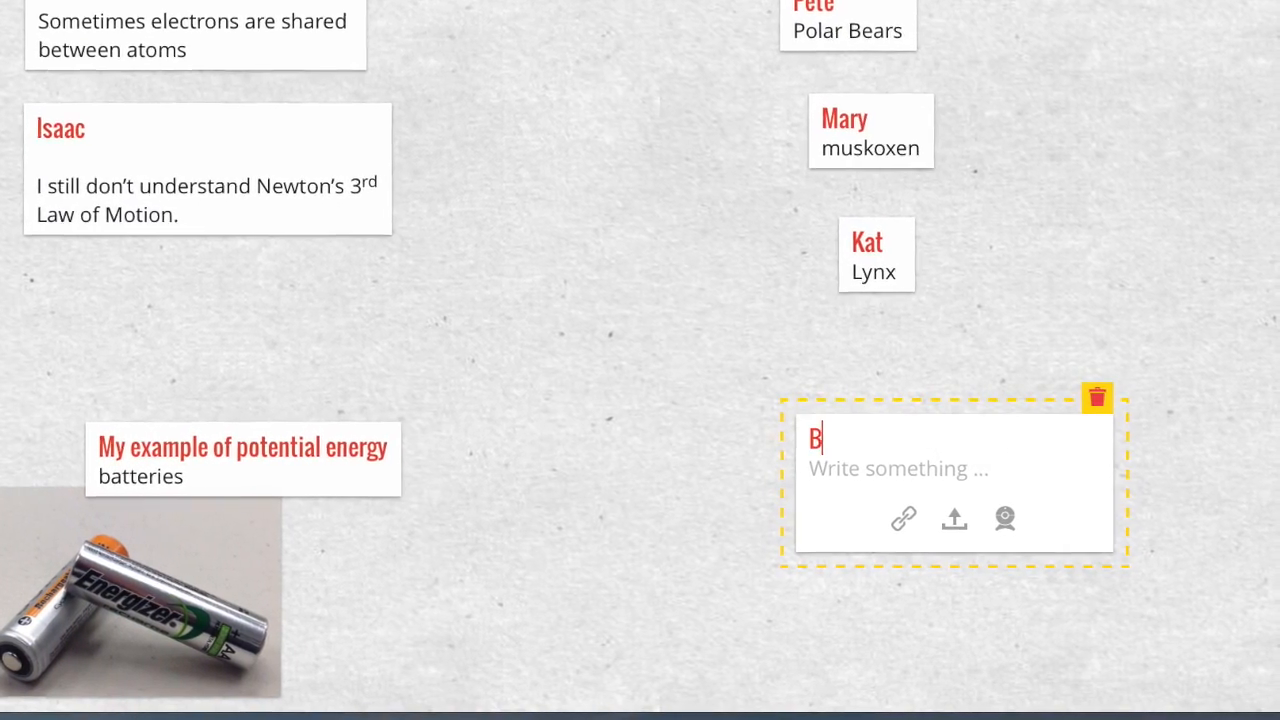
text(ob)
click(954, 469)
text(IRIS for most recent earthquake data)
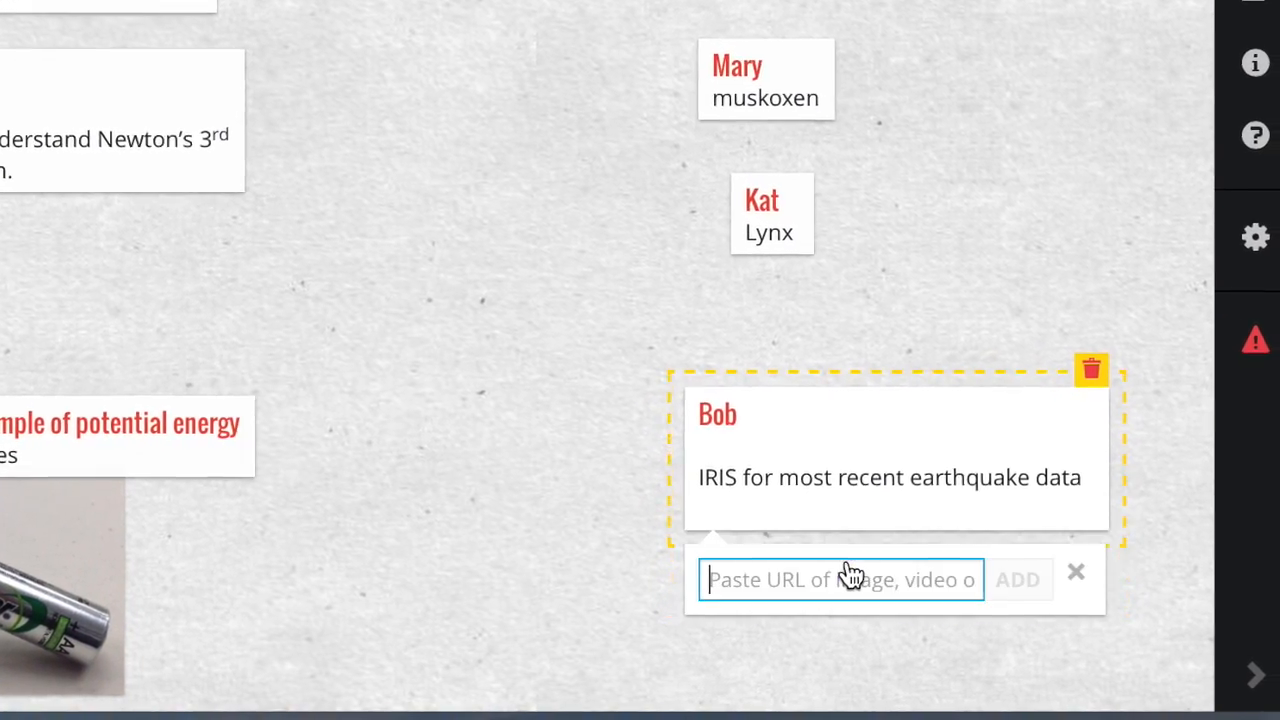
text(www.iris.)
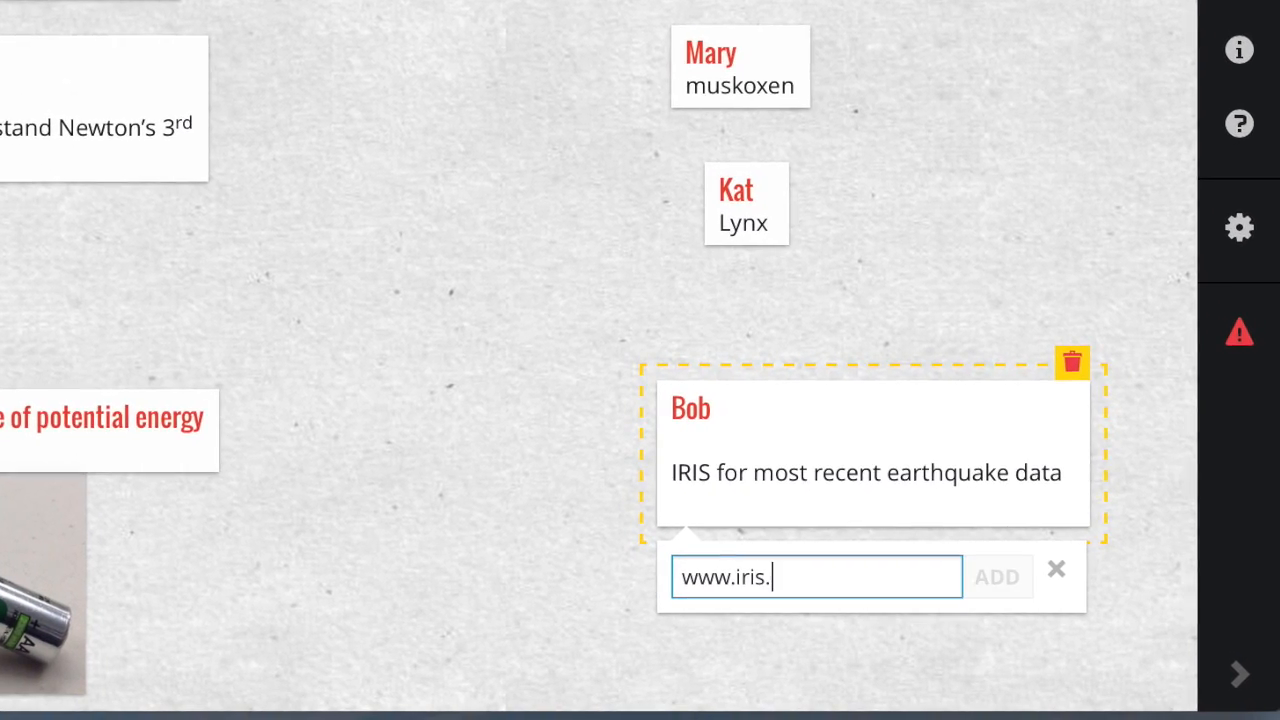
text(edu)
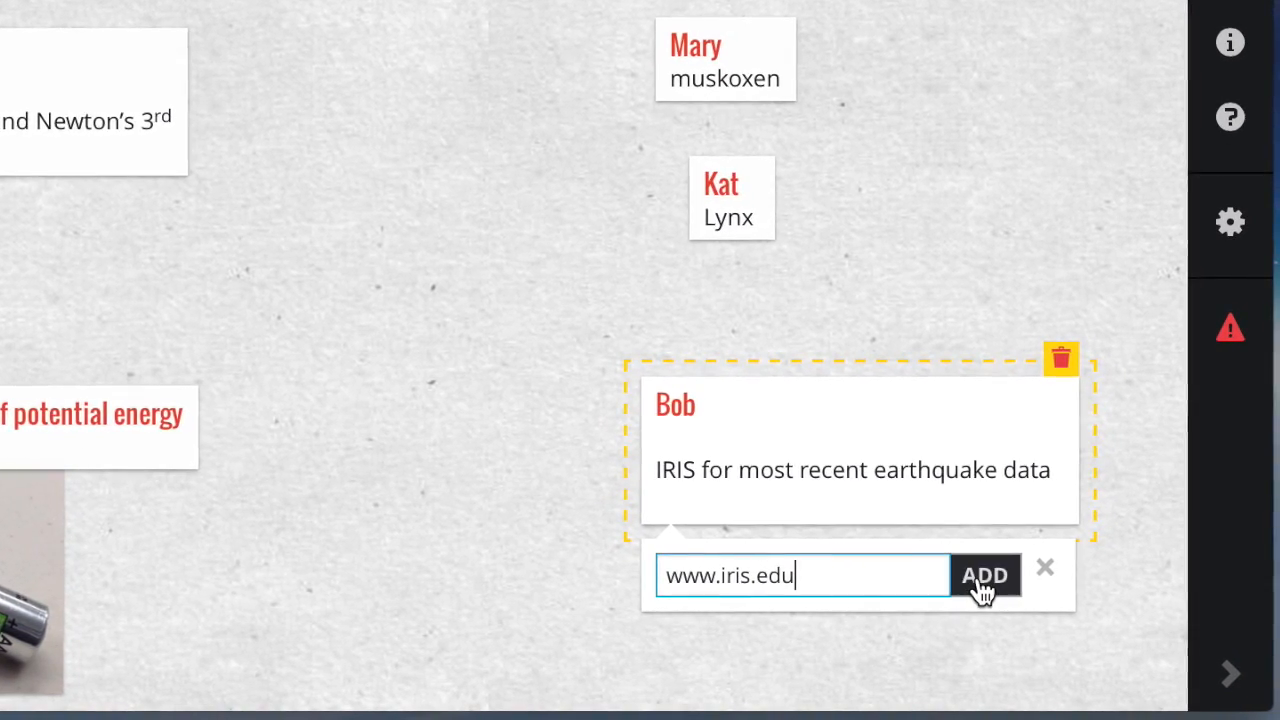
click(985, 575)
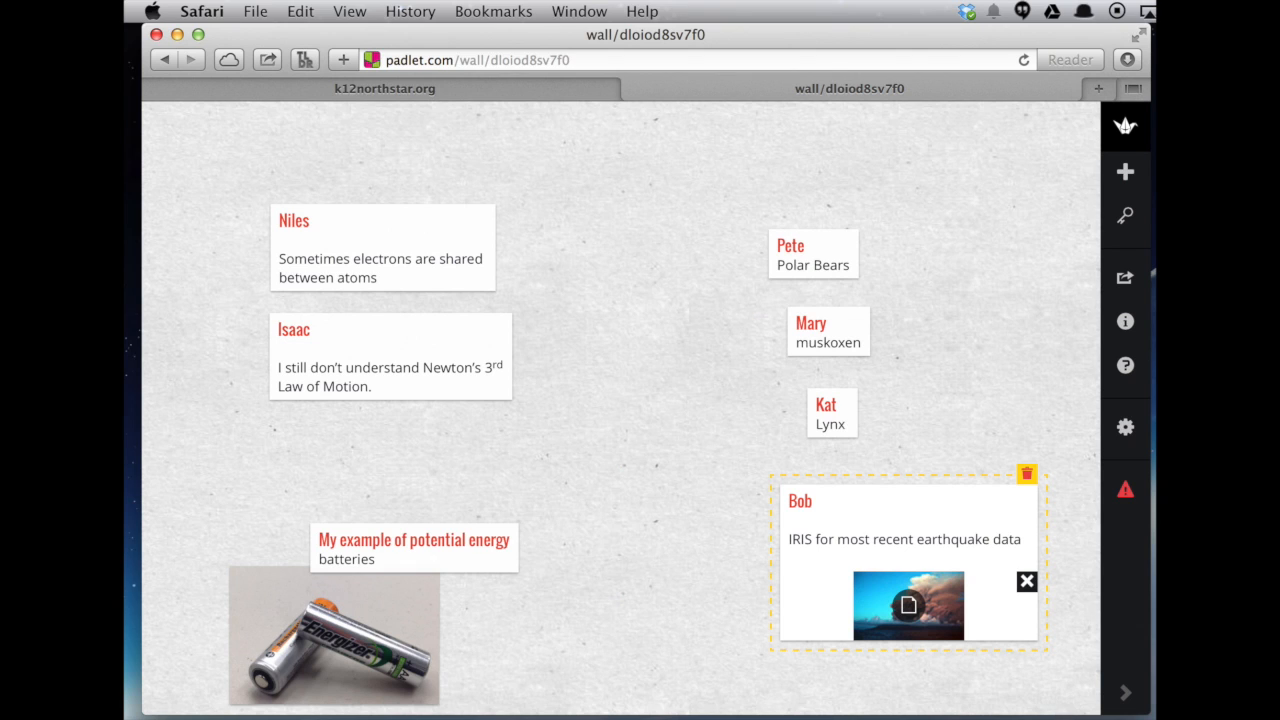
mouse_move(1125, 428)
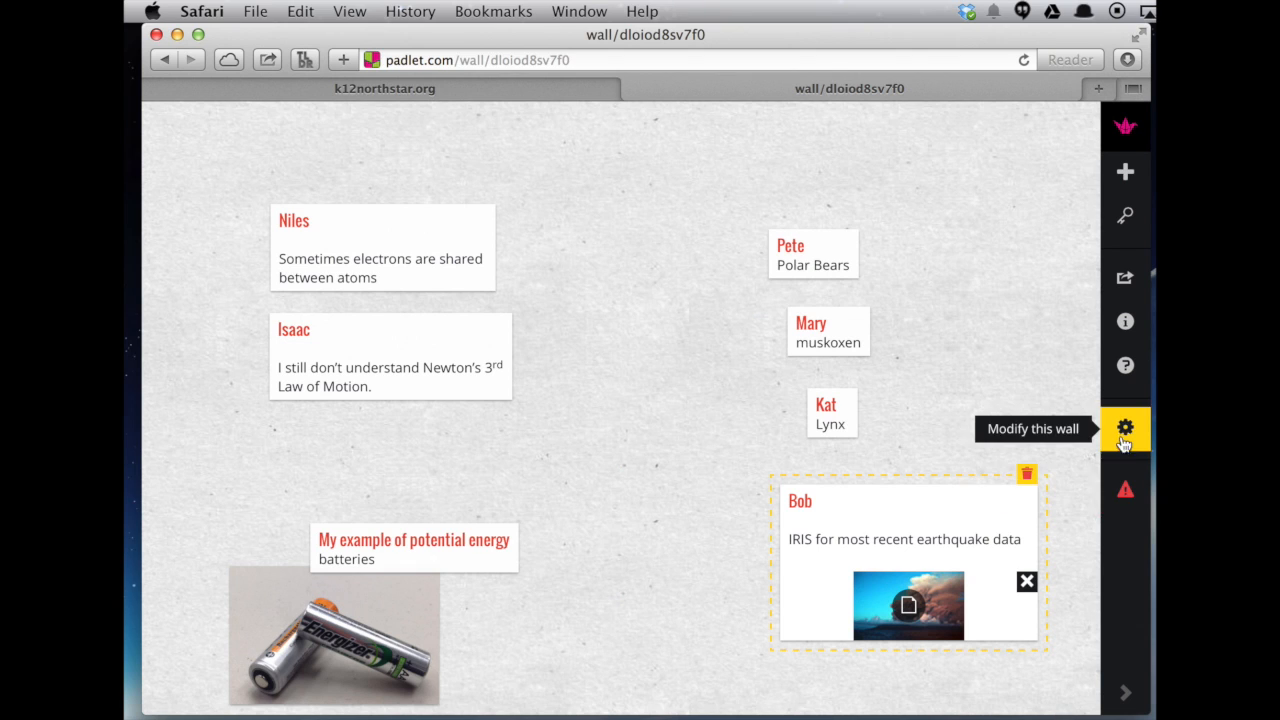
Open the Modify this wall settings from the gear icon in the sidebar
click(1125, 428)
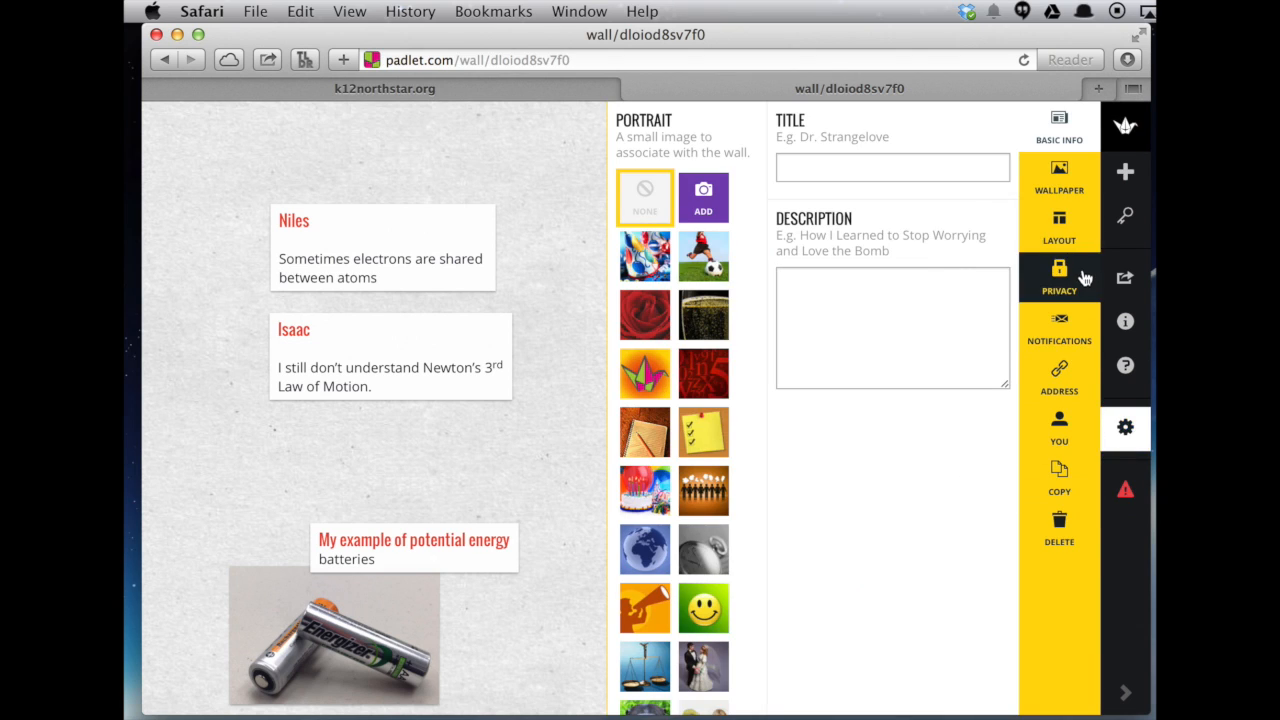